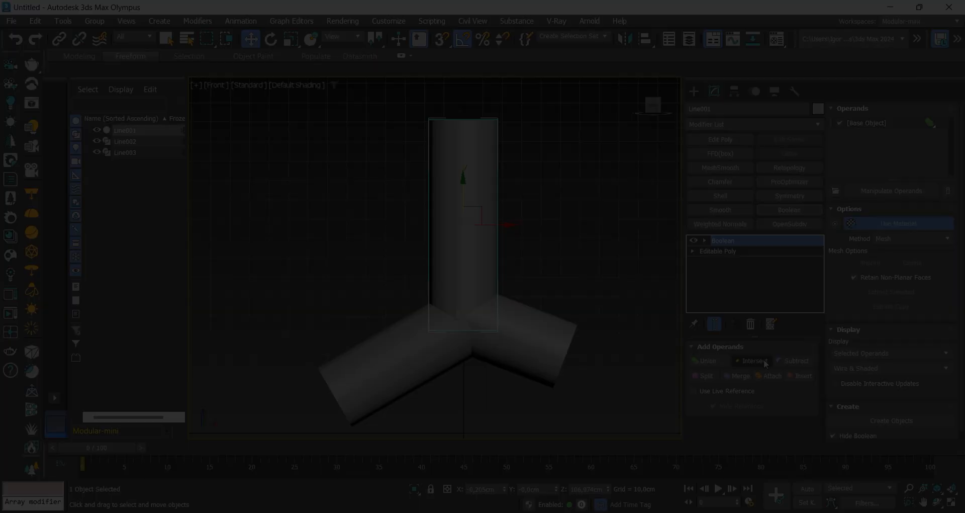
Draw an upright Line and render it as a 35 cm radial tube with 12 sides.
key("F4")
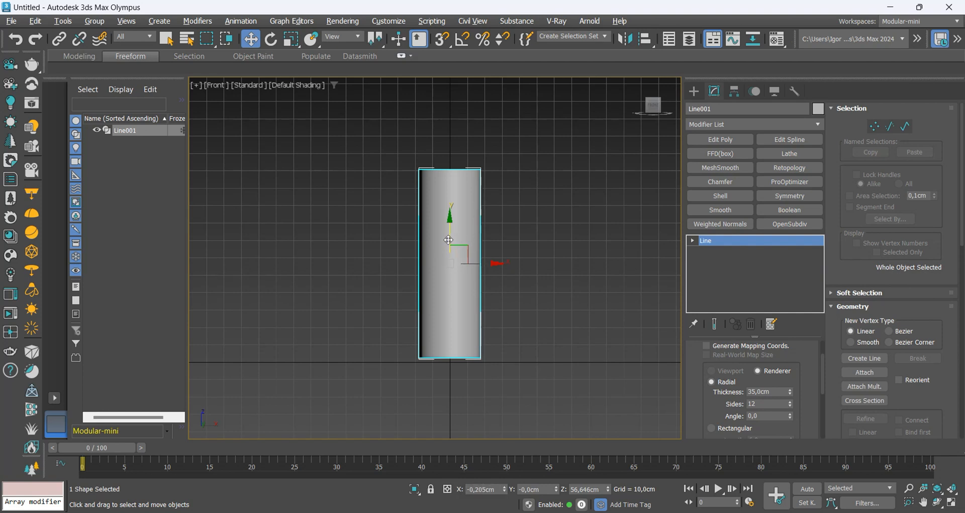
Draw Line002 and Line003 and angle their ends down left and right into a Y.
left_click(269, 39)
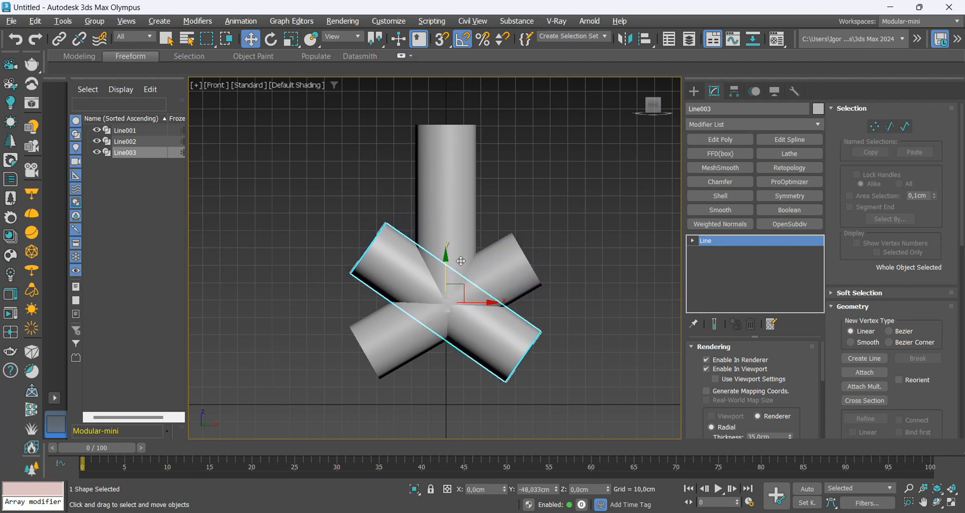
key("F3")
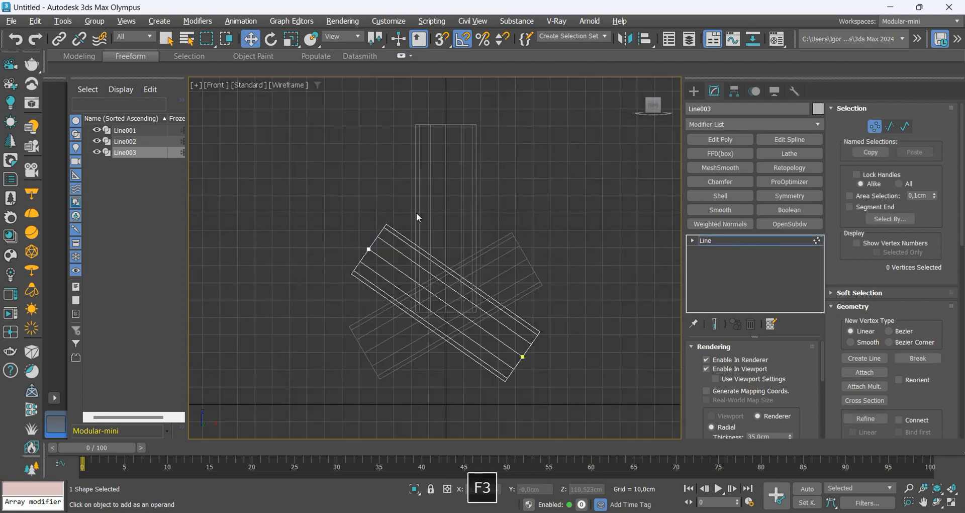
left_click(342, 36)
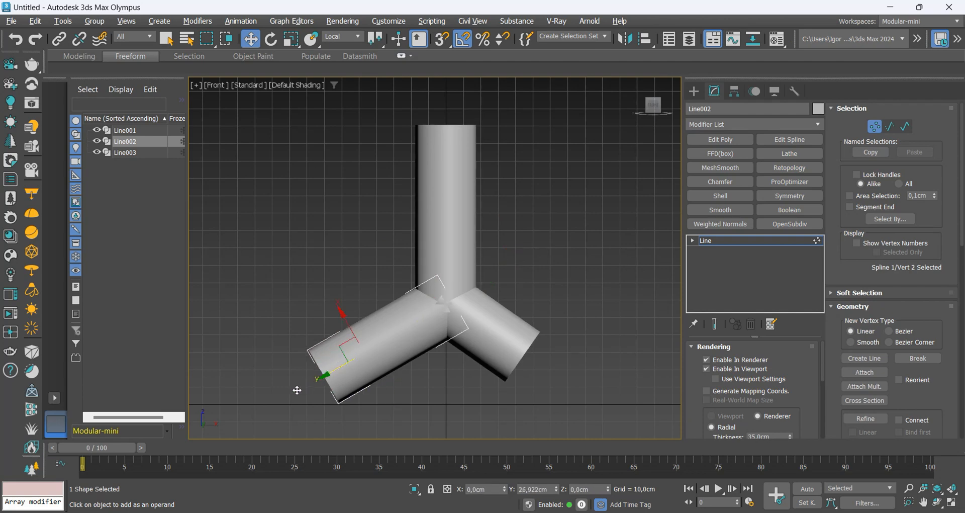
key("f3")
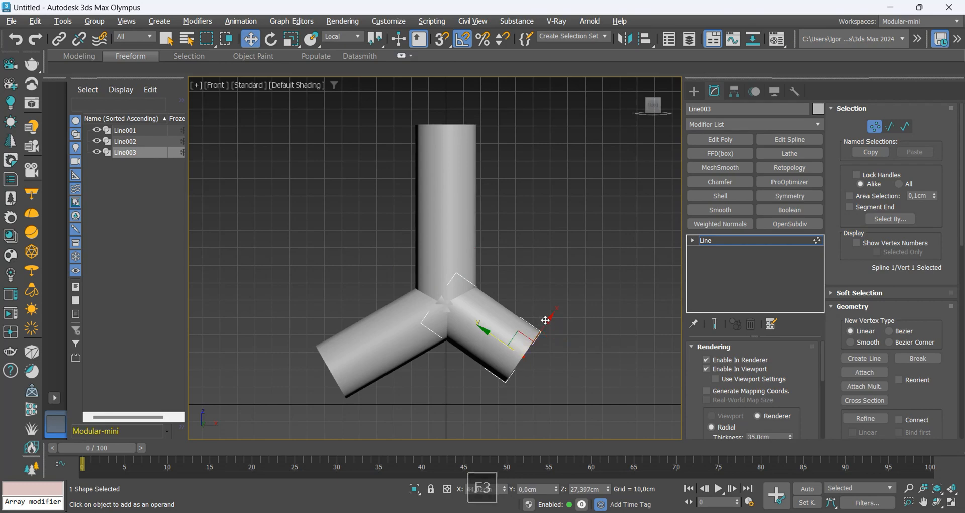
left_click_drag(544, 320, 551, 294)
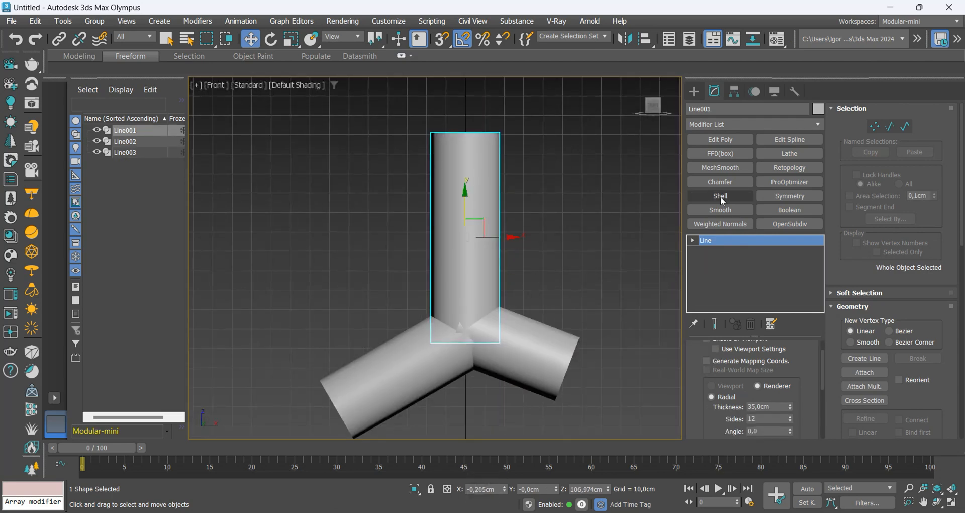
Boolean-union the two arm tubes into Line001 and collapse to Editable Poly.
left_click(788, 209)
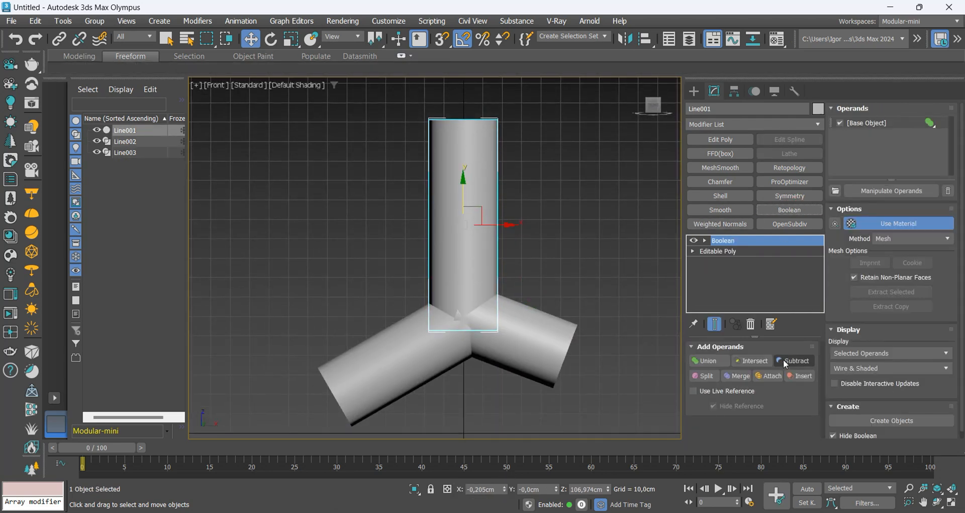
left_click(793, 360)
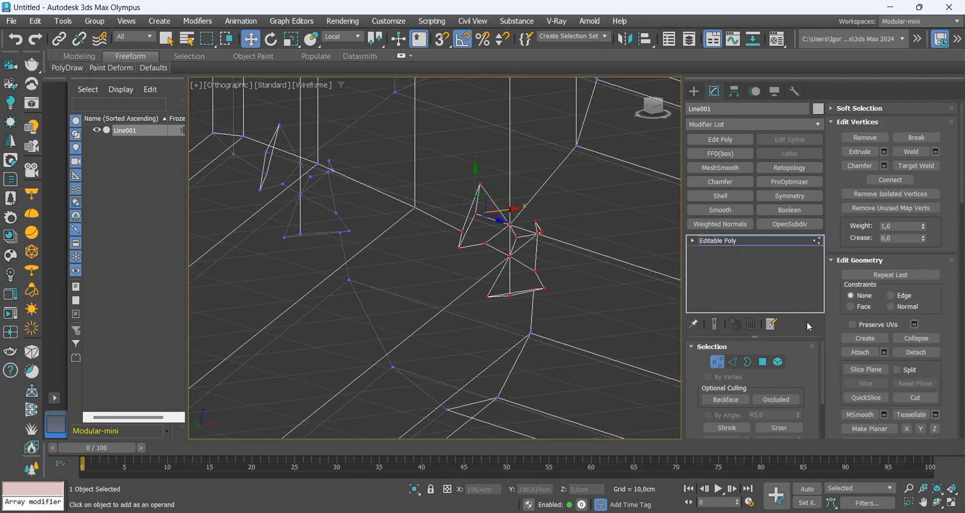
Delete the end cap polygons so each arm of the connector is open.
key("f3")
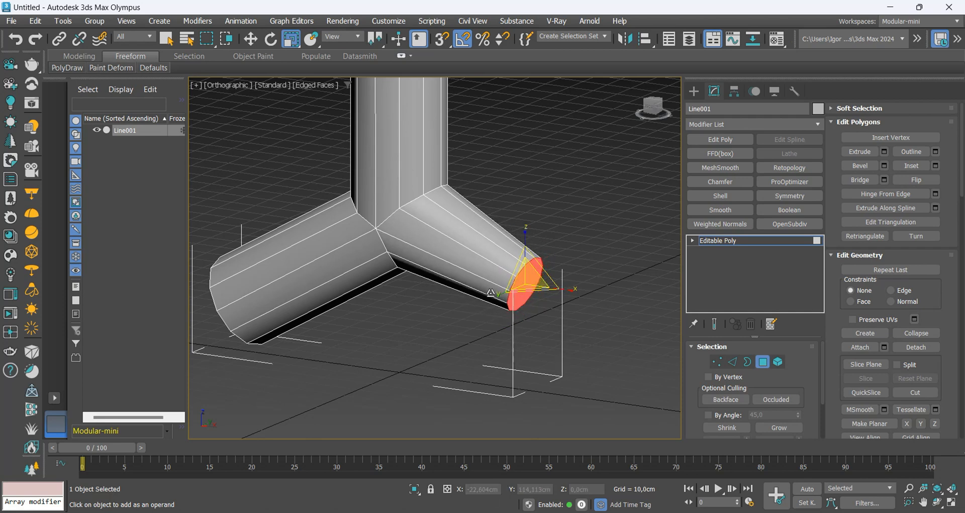
key("f3")
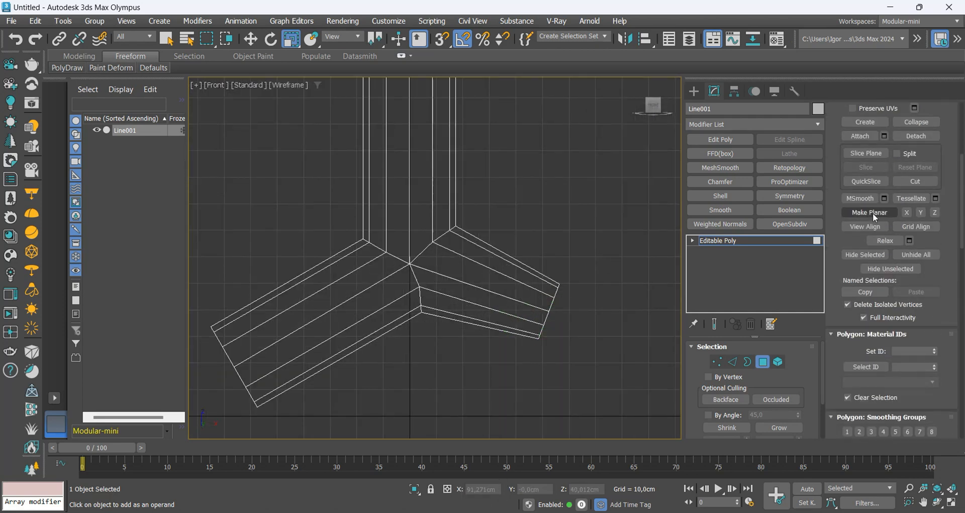
QuickSlice edge loops across the top tube and both lower arms in Front view.
left_click(864, 247)
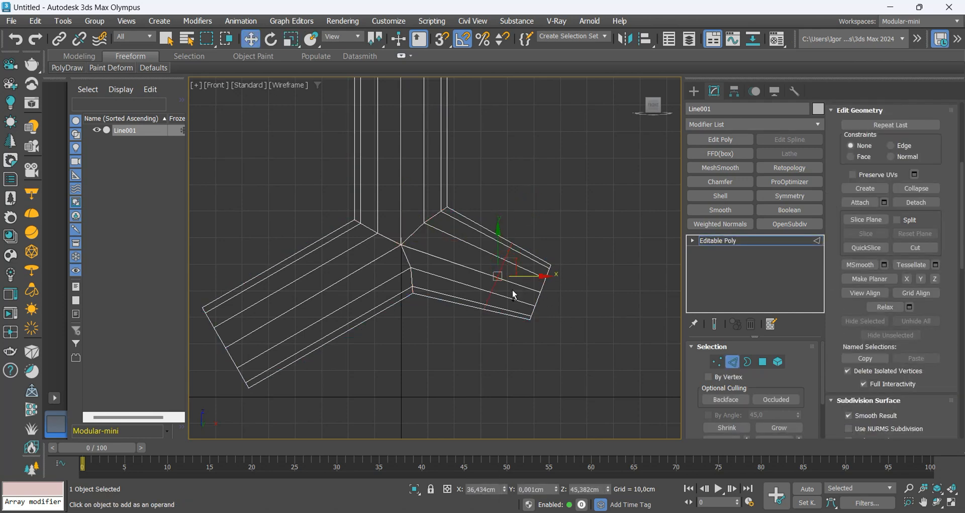
key("F3")
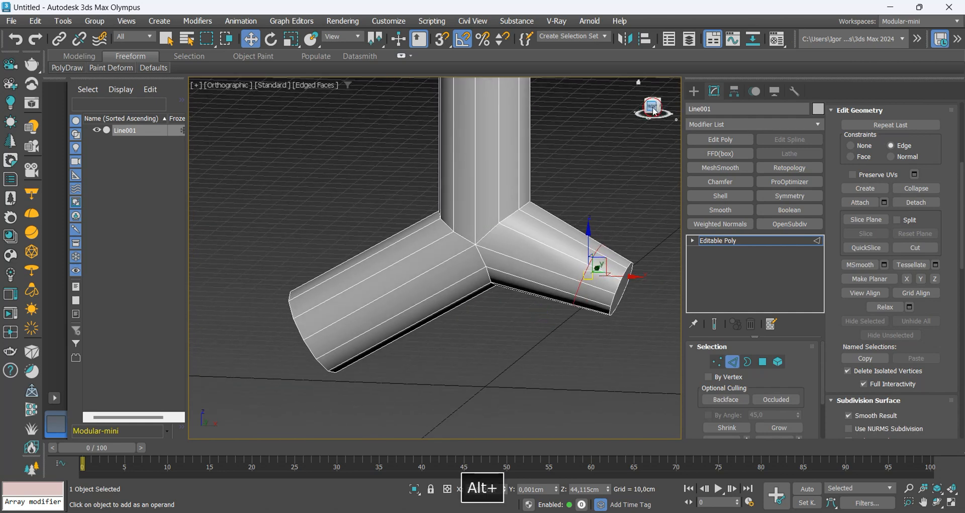
left_click(864, 247)
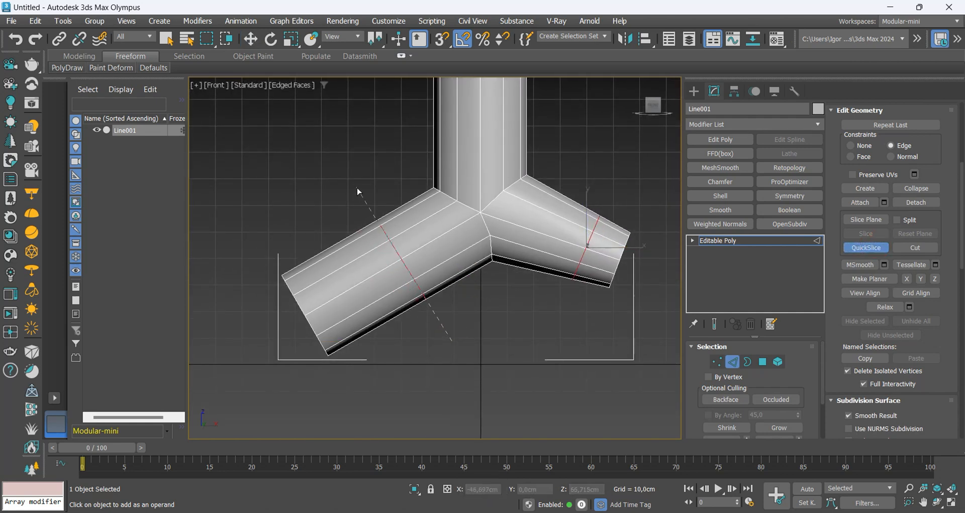
left_click(251, 39)
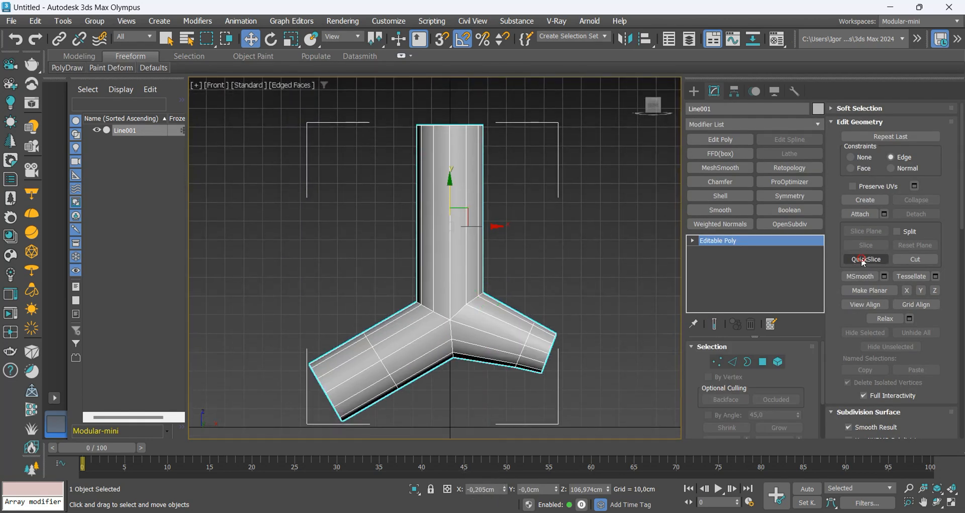
left_click(865, 259)
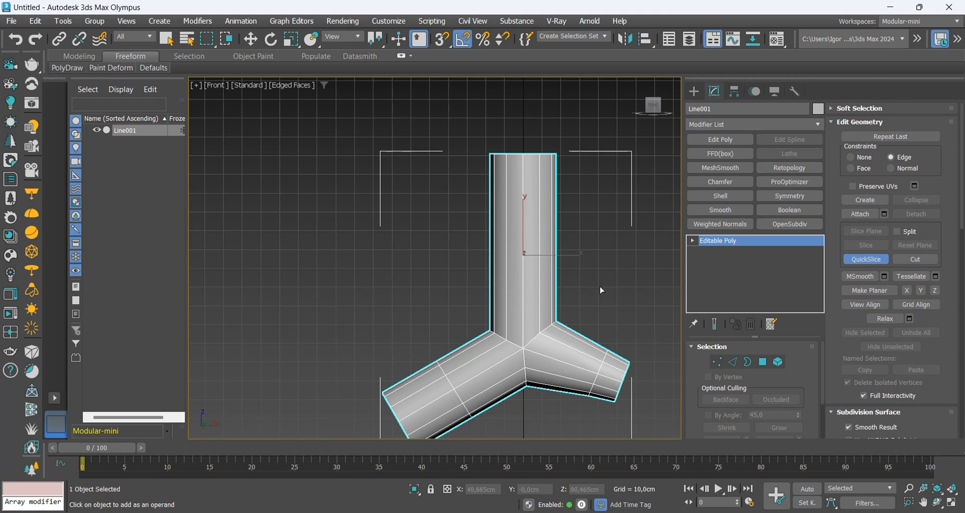
left_click(250, 38)
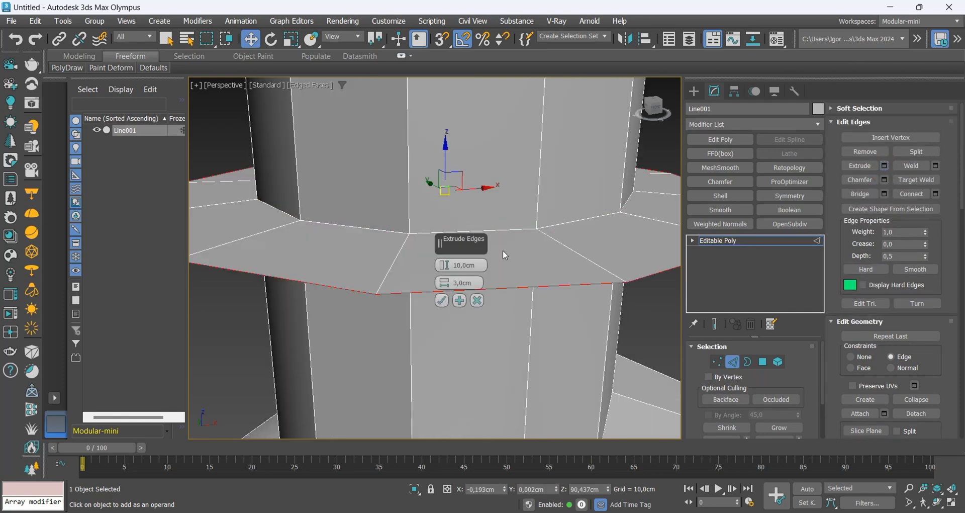
Extrude the sliced loops 10 cm high and 3 cm wide into grooves around each tube.
key("F3")
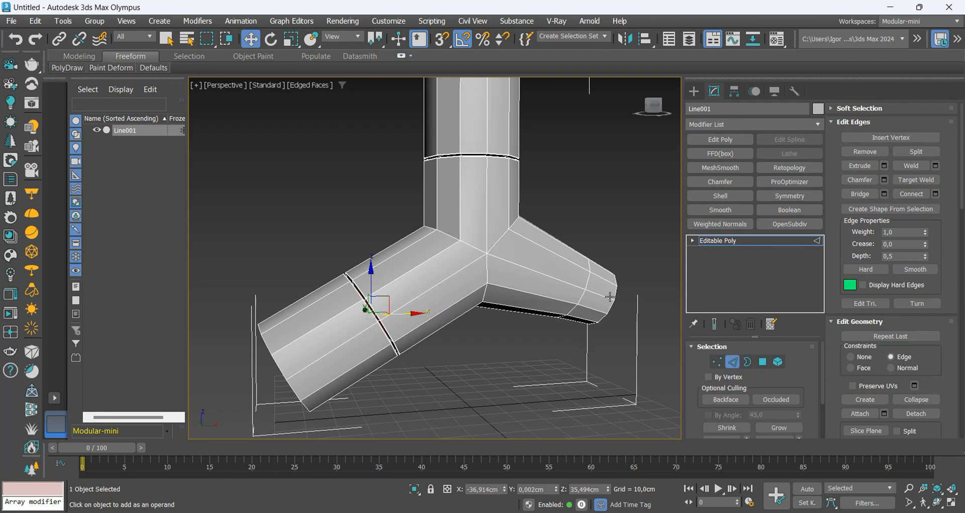
key("ctrl+shift+c")
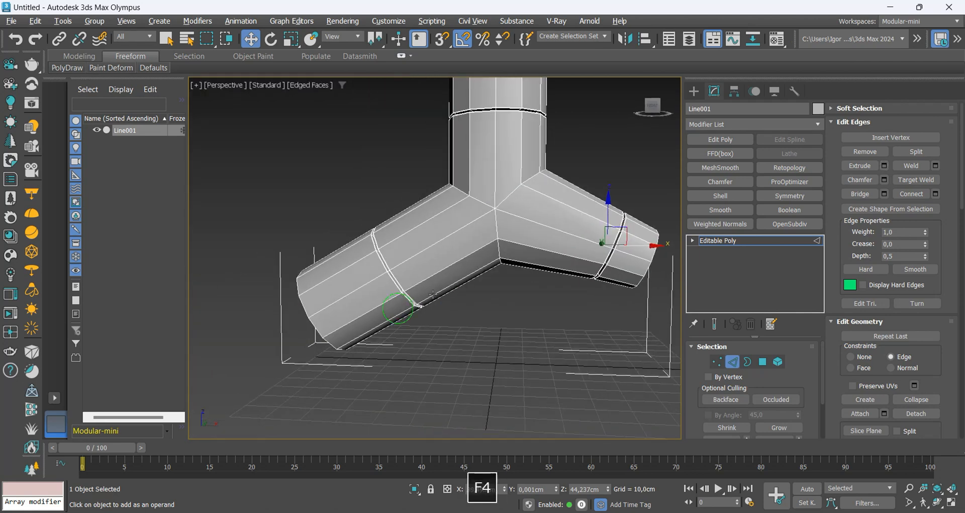
left_click(762, 361)
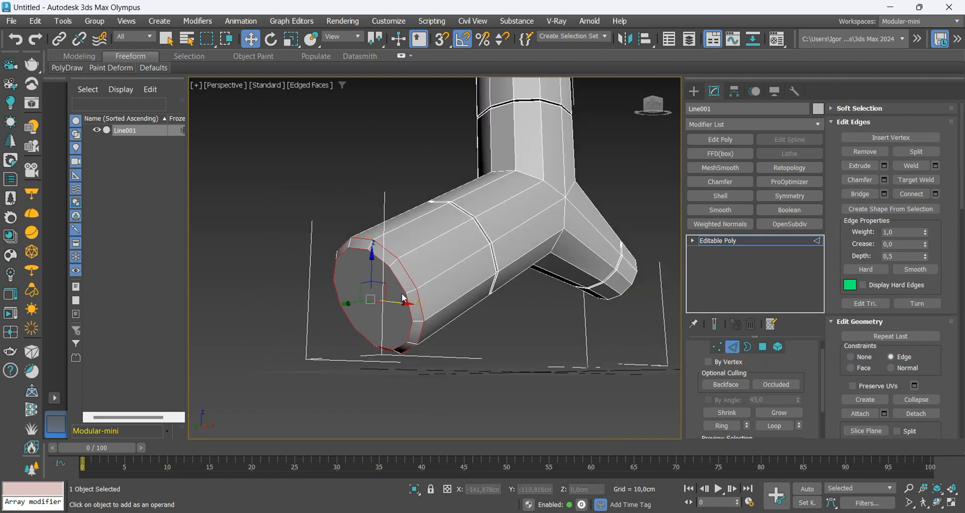
Grow the lower-left arm's end polygon selection up to its groove.
key("F3")
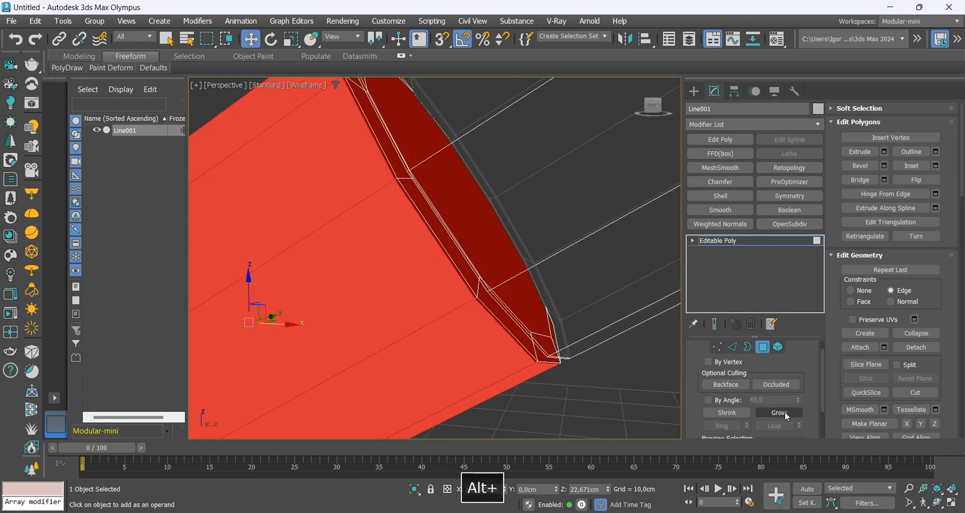
Detach the lower-left arm's end section as its own sleeve object.
key("F3")
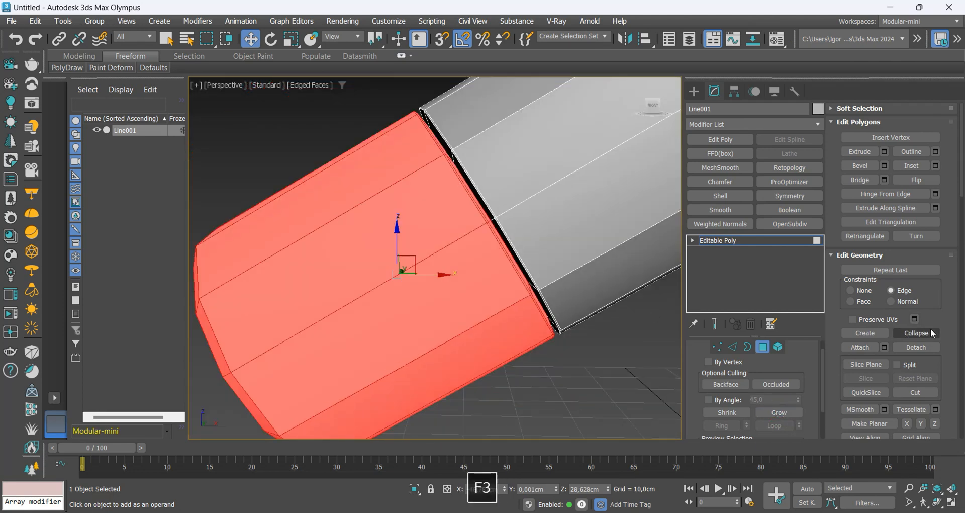
left_click(915, 332)
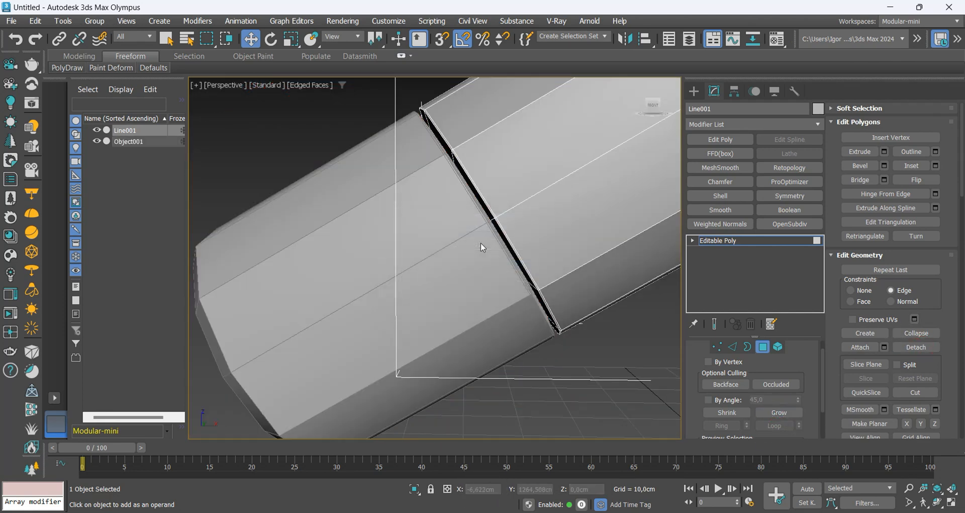
left_click_drag(480, 246, 520, 183)
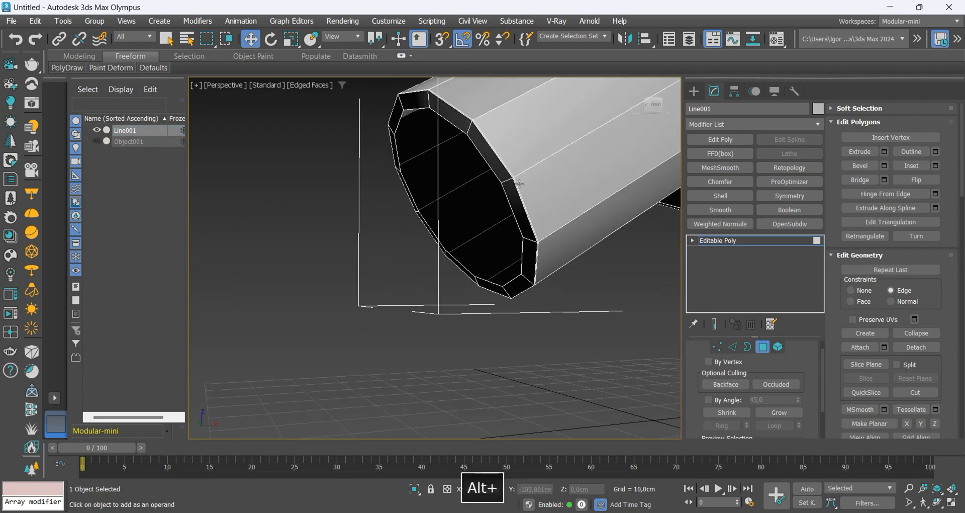
Select the edge loops around the sleeve's open rim.
left_click(339, 36)
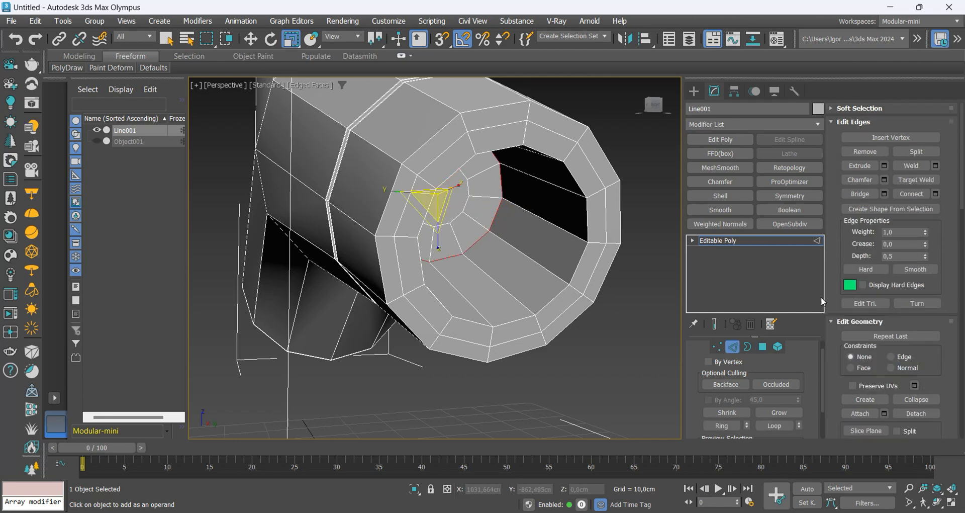
key("alt+1")
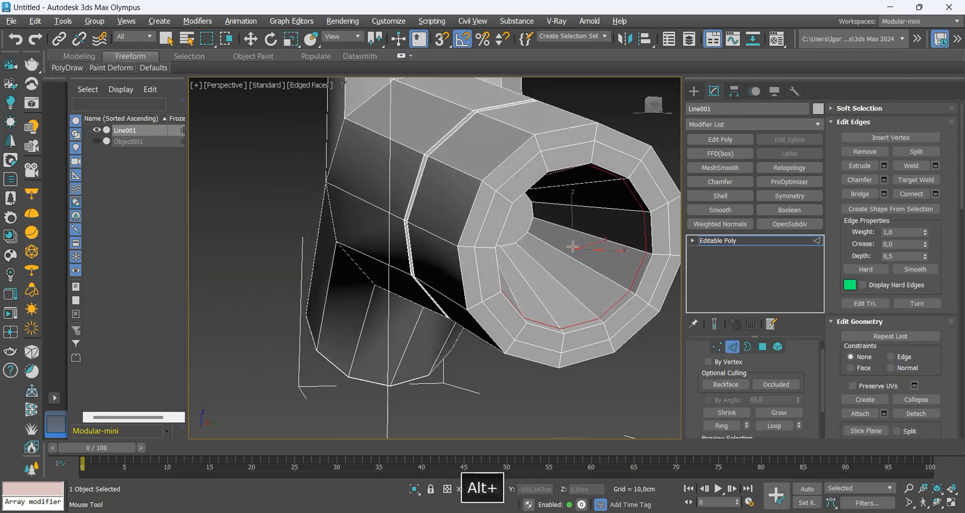
left_click(760, 346)
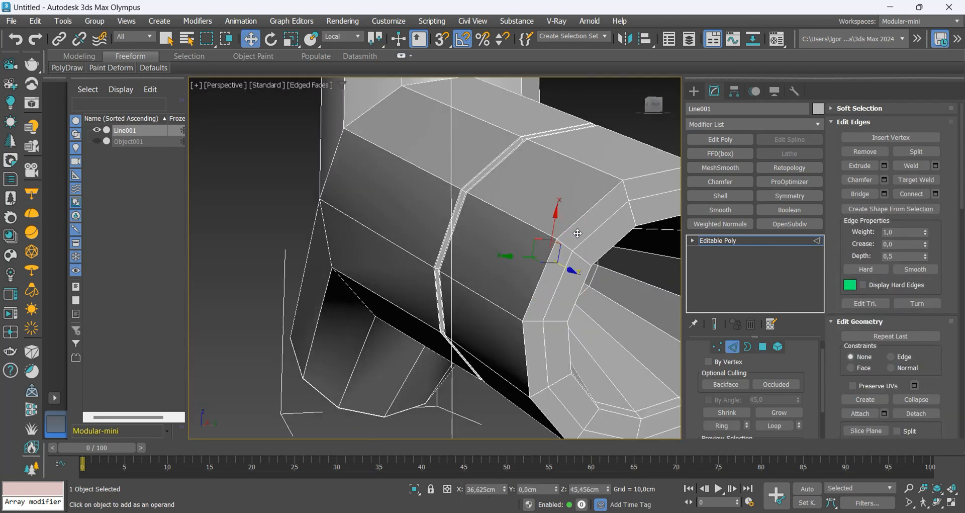
Chamfer the sleeve's outer rim loop and confirm, then return to Object001.
key("ctrl+shift+c")
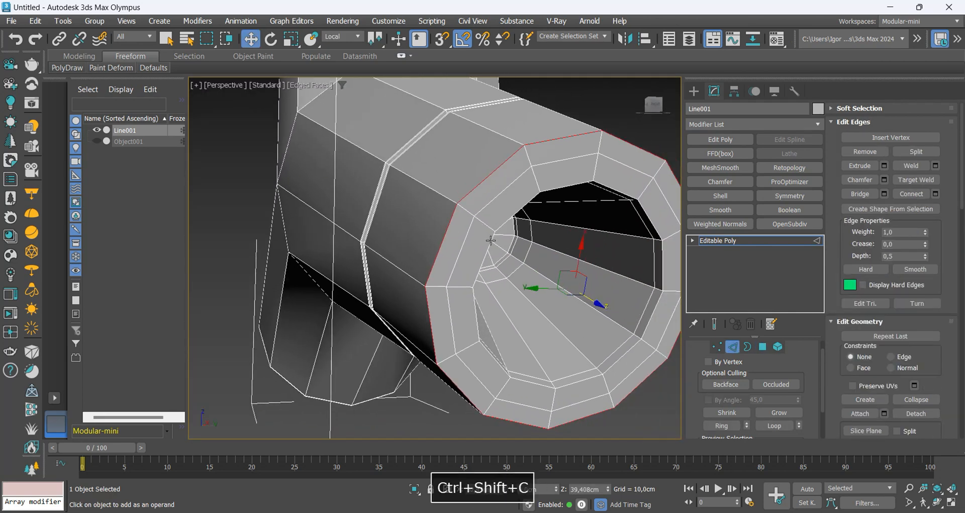
left_click(718, 181)
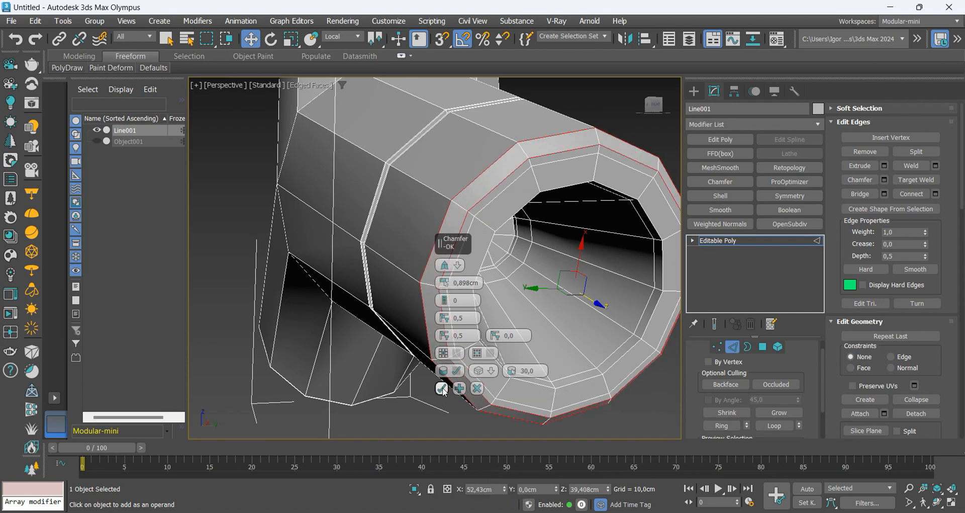
left_click(442, 387)
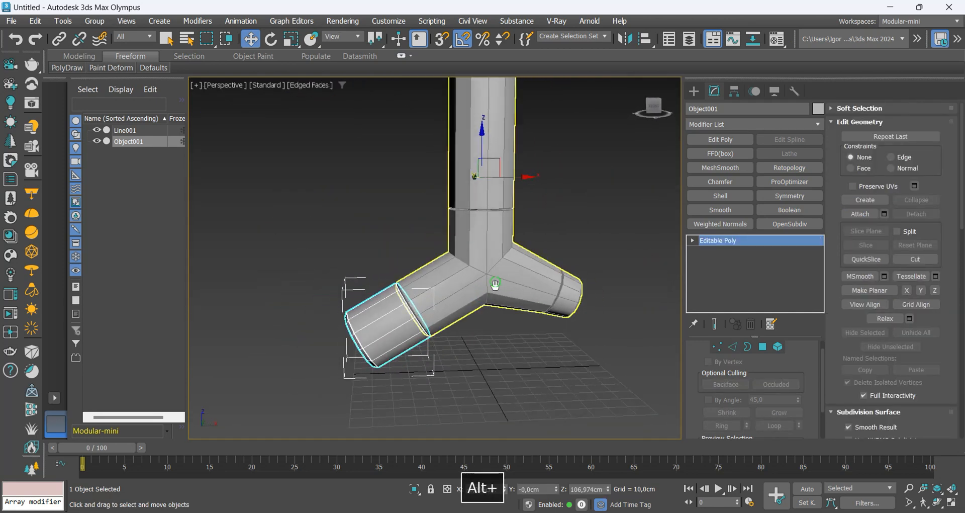
Detach the vertical tube's top as Object002 and QuickSlice a diagonal cut across it.
left_click(125, 129)
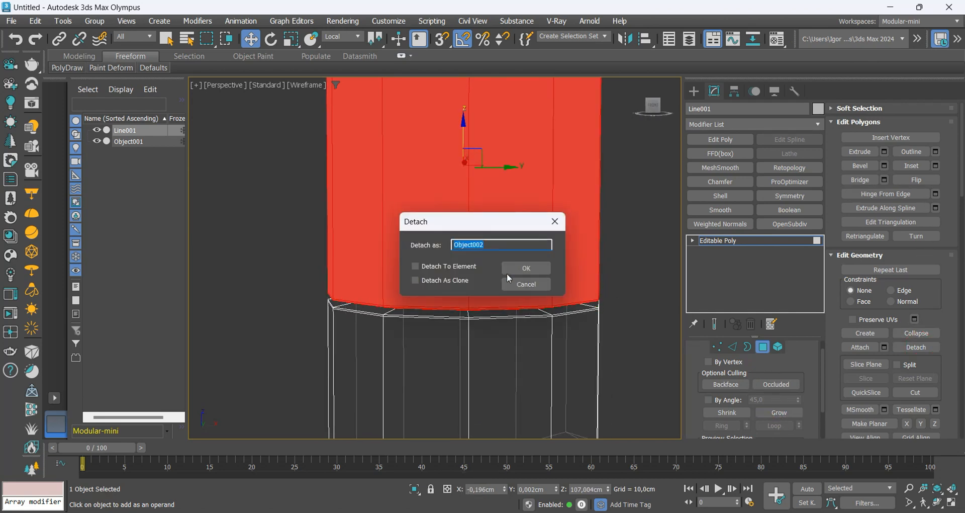
left_click(525, 268)
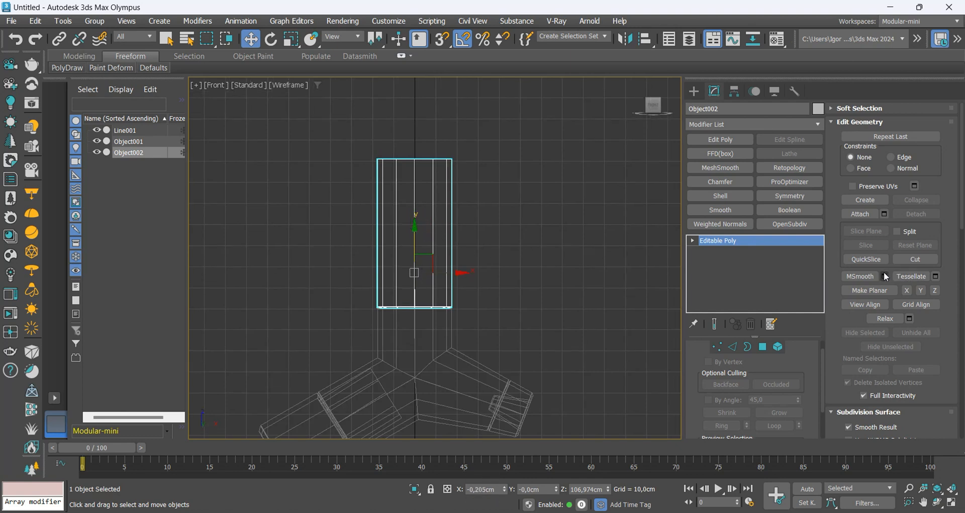
left_click(864, 258)
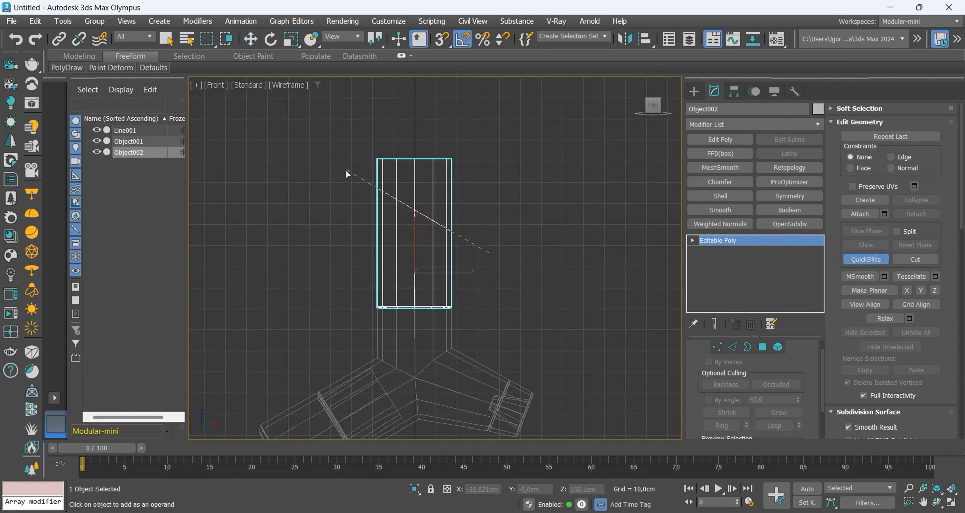
left_click(251, 38)
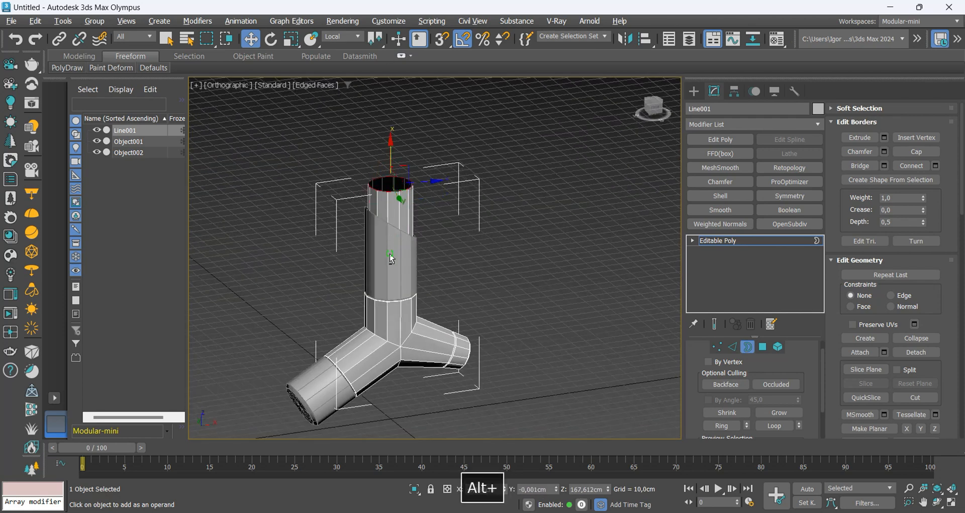
Extrude Object002's slanted open border into a thin rim and inspect it in wireframe.
left_click(128, 151)
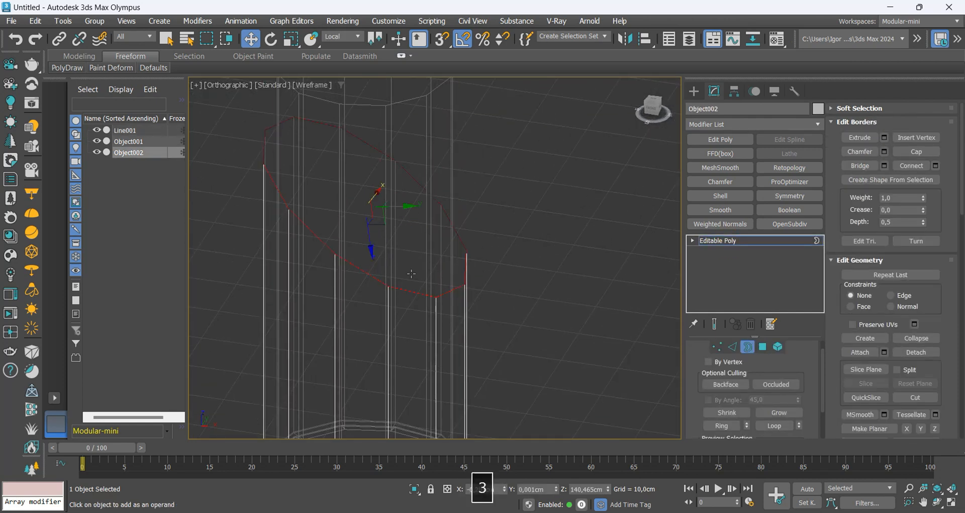
key("F3")
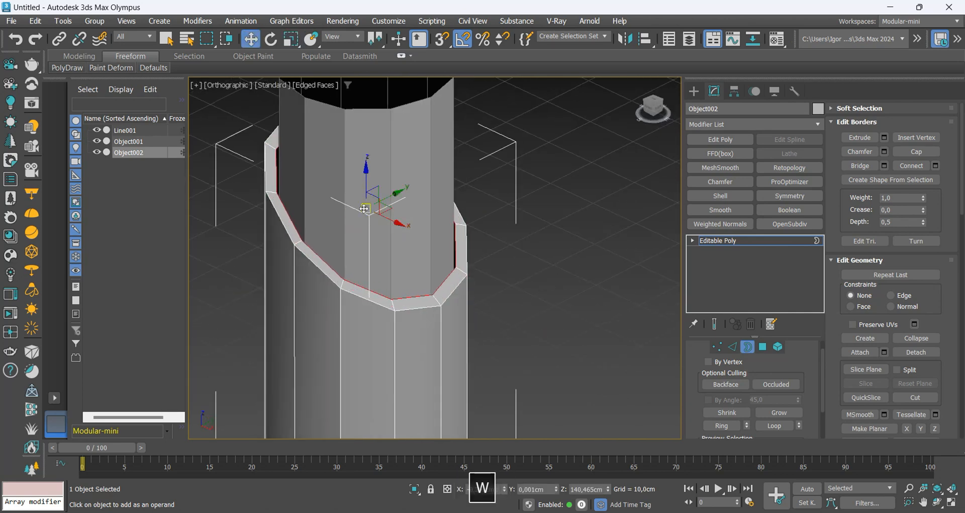
key("F3")
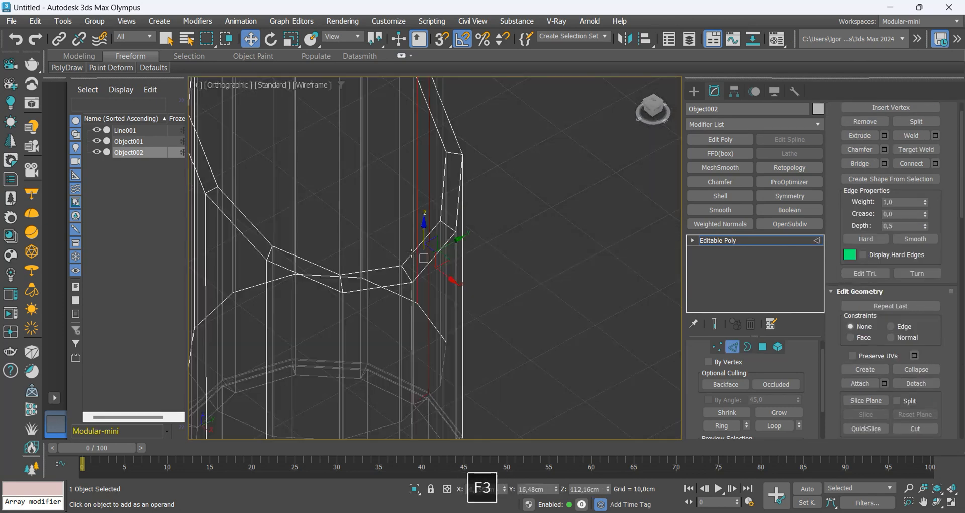
key("ctrl+shift+c")
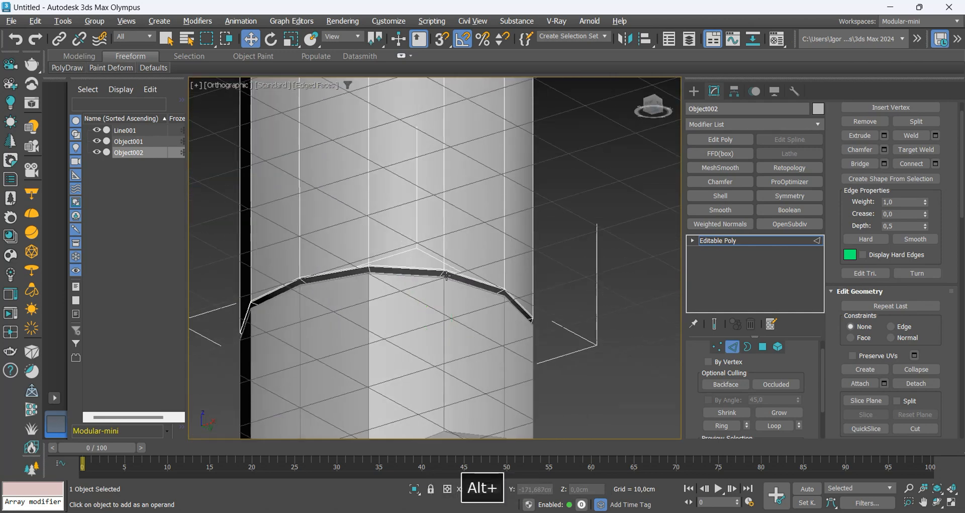
key("F3")
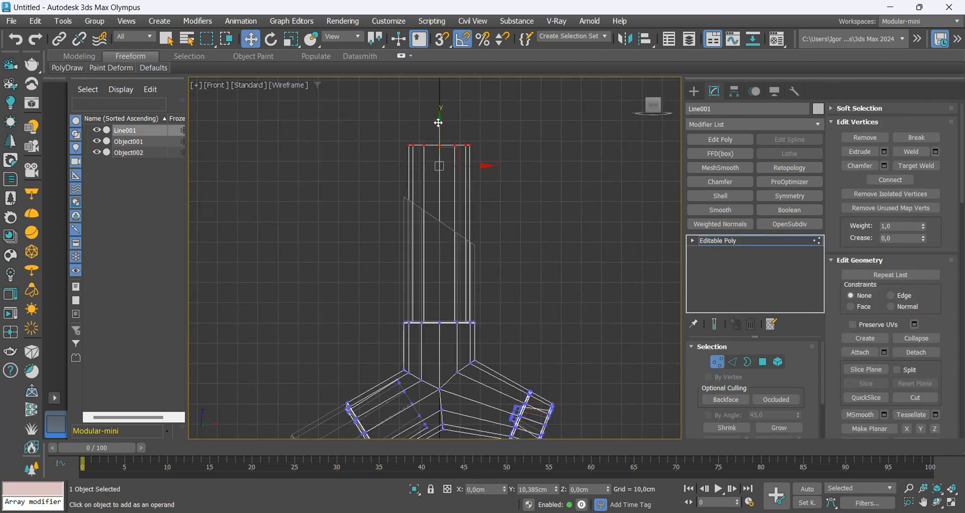
QuickSlice Line001's top vertices to give the vertical pipe a diagonal end.
left_click_drag(438, 123, 438, 119)
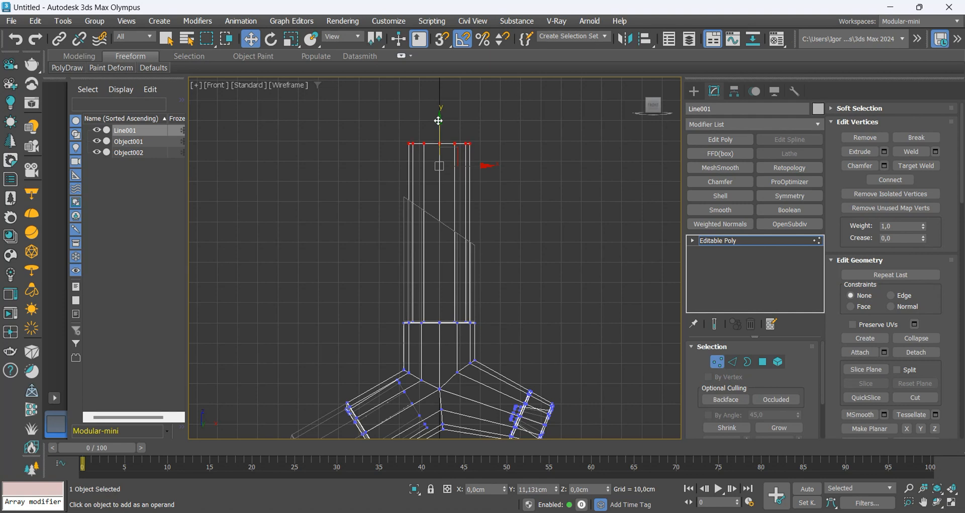
left_click(864, 397)
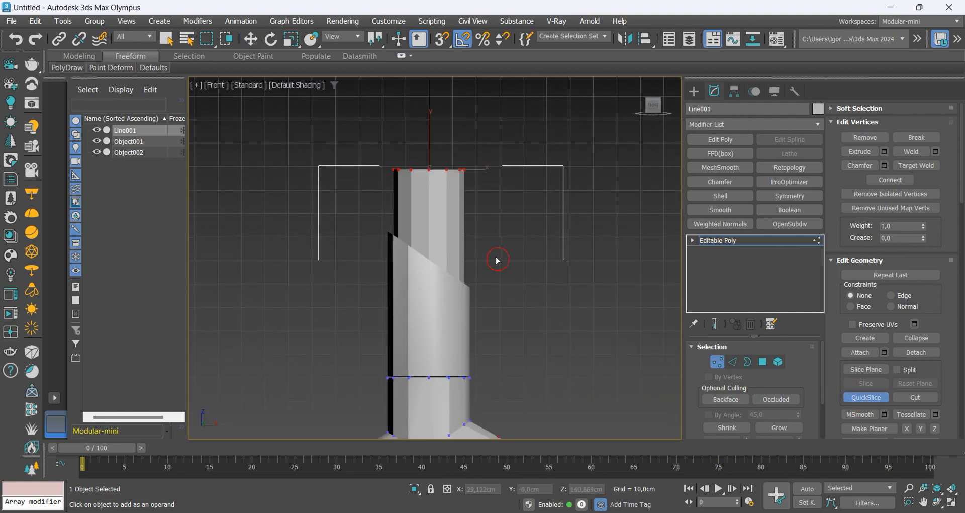
left_click(251, 39)
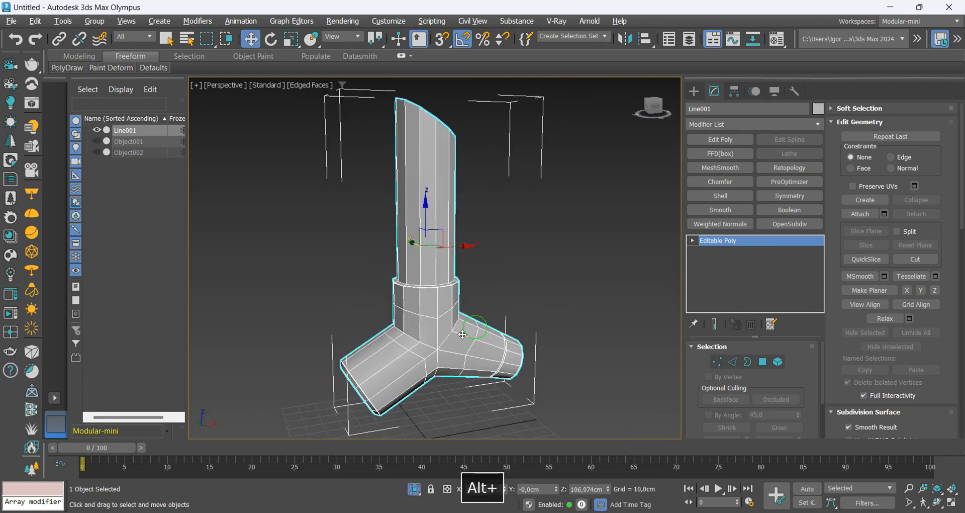
Chamfer the slanted rim edges at 0.102cm and connect a support loop below them.
left_click(787, 223)
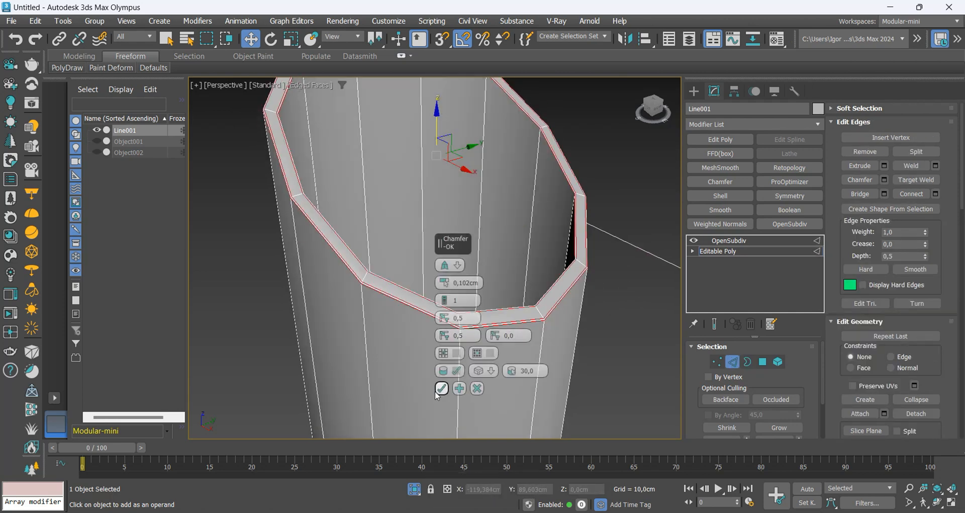
left_click(440, 388)
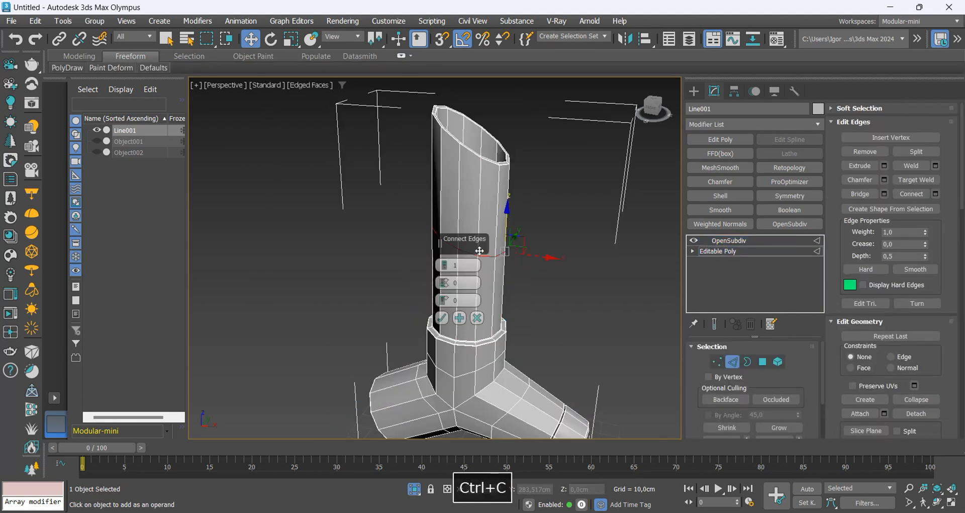
left_click(440, 317)
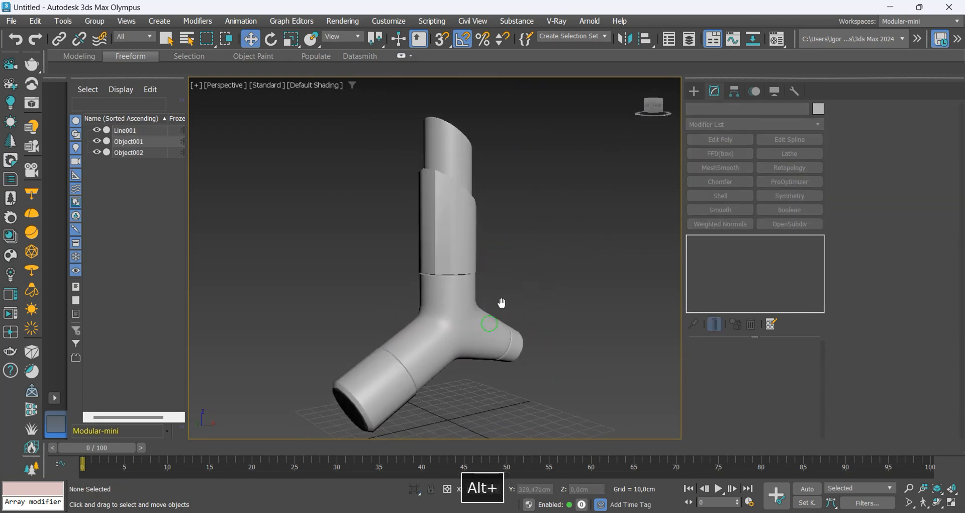
Add OpenSubdiv to Object001, then isolate Object002 for editing.
left_click(406, 345)
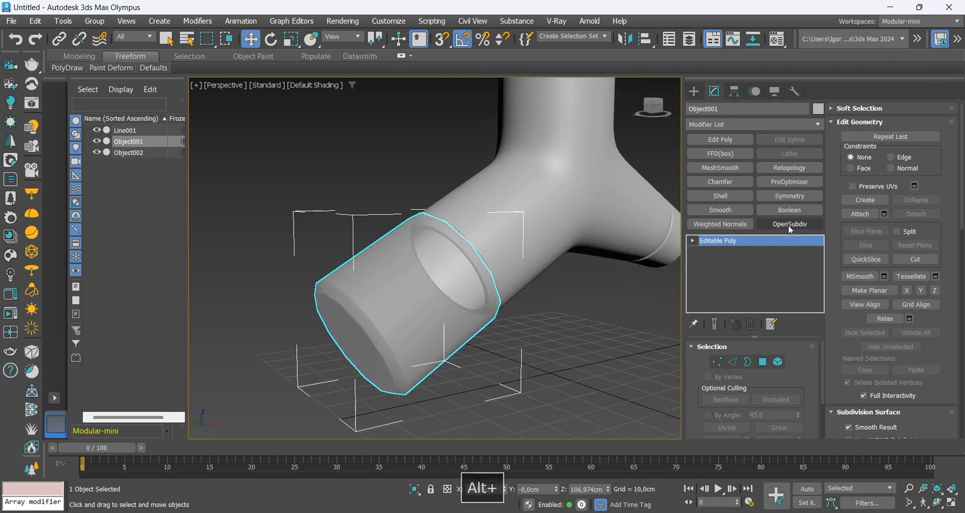
left_click(789, 224)
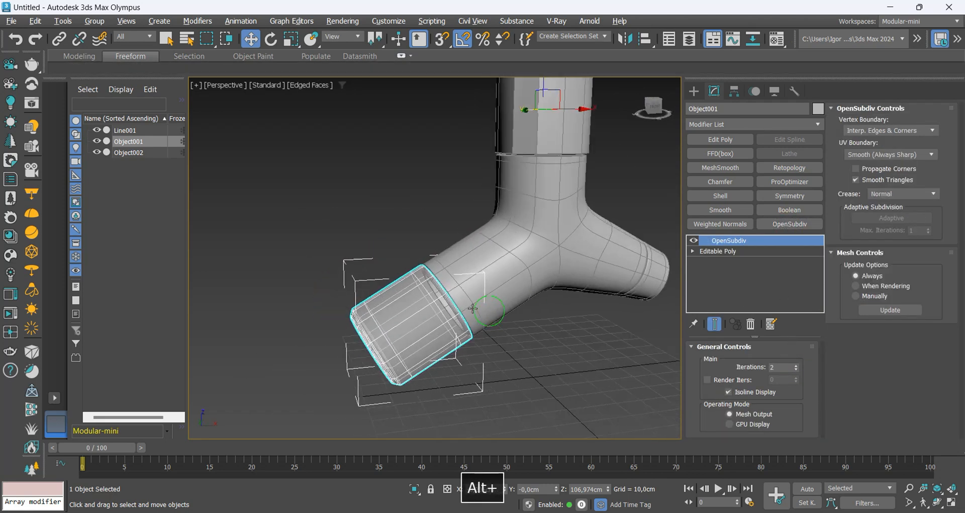
left_click(128, 152)
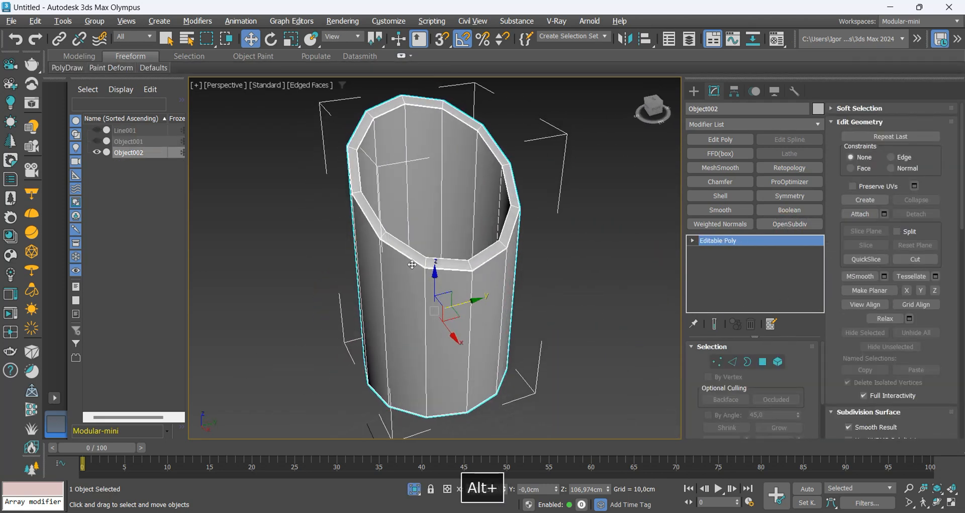